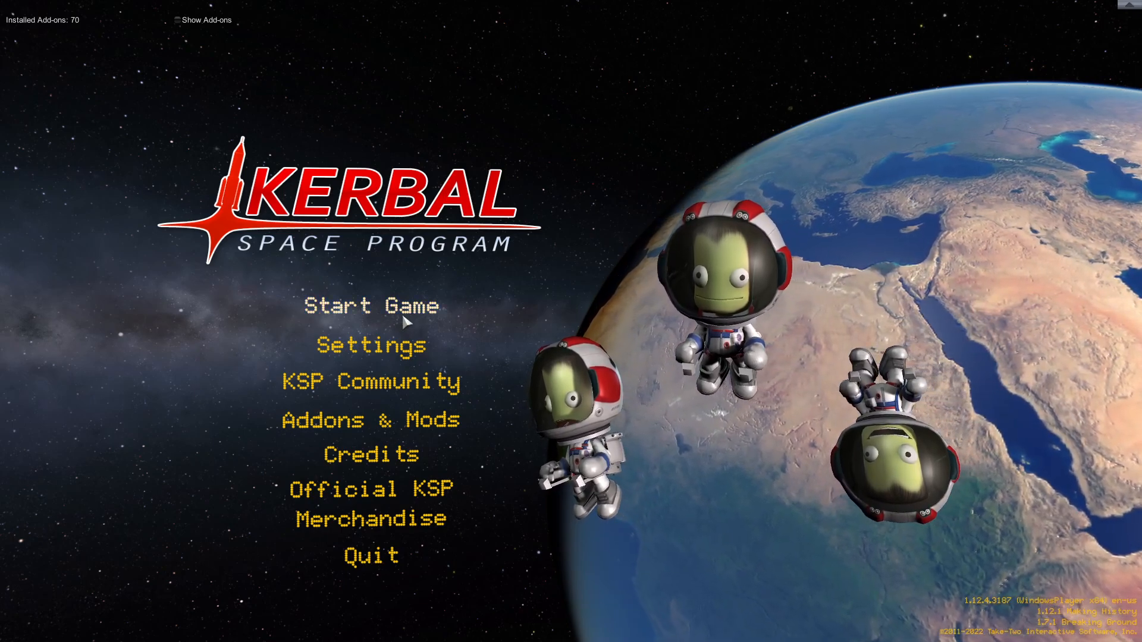
# Resume the 'default' saved career game from the main menu
pyautogui.click(369, 306)
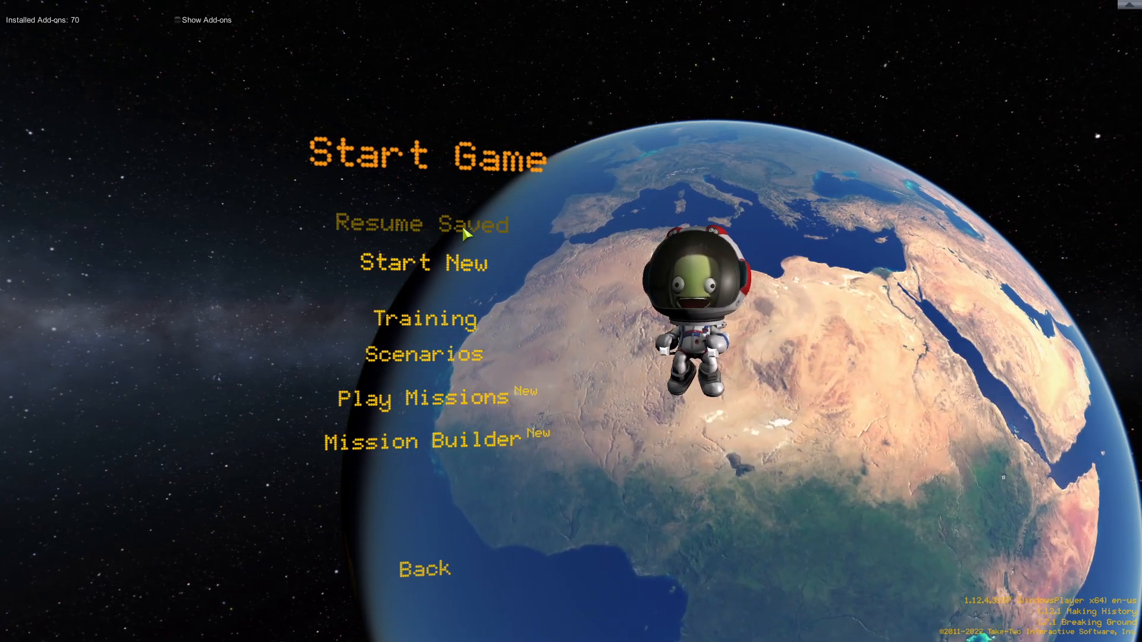
pyautogui.click(421, 224)
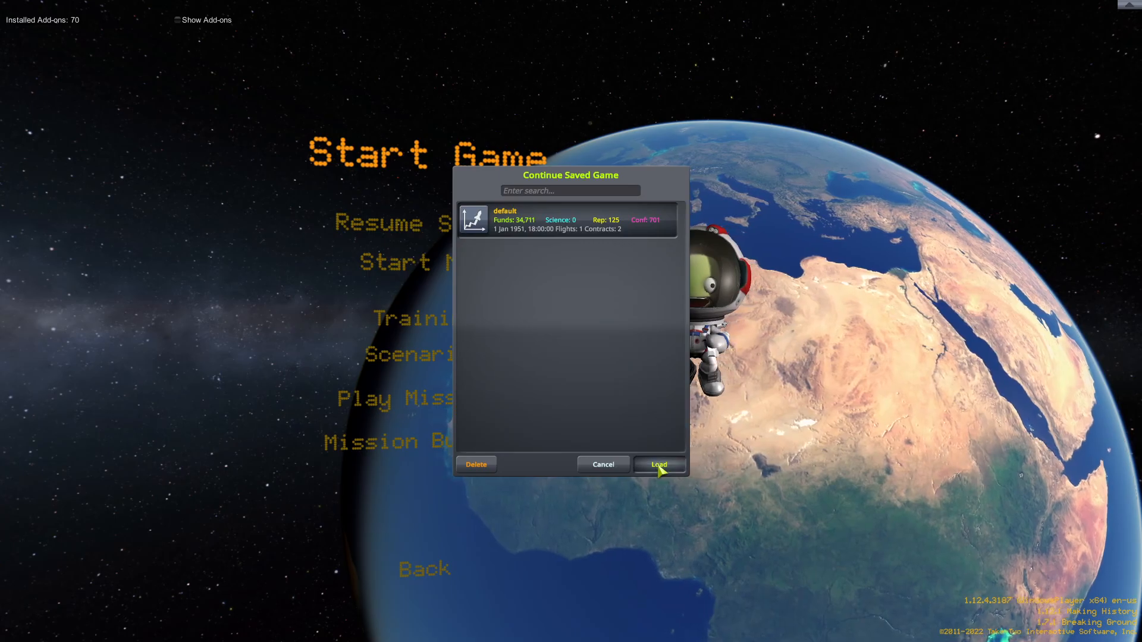
pyautogui.click(658, 464)
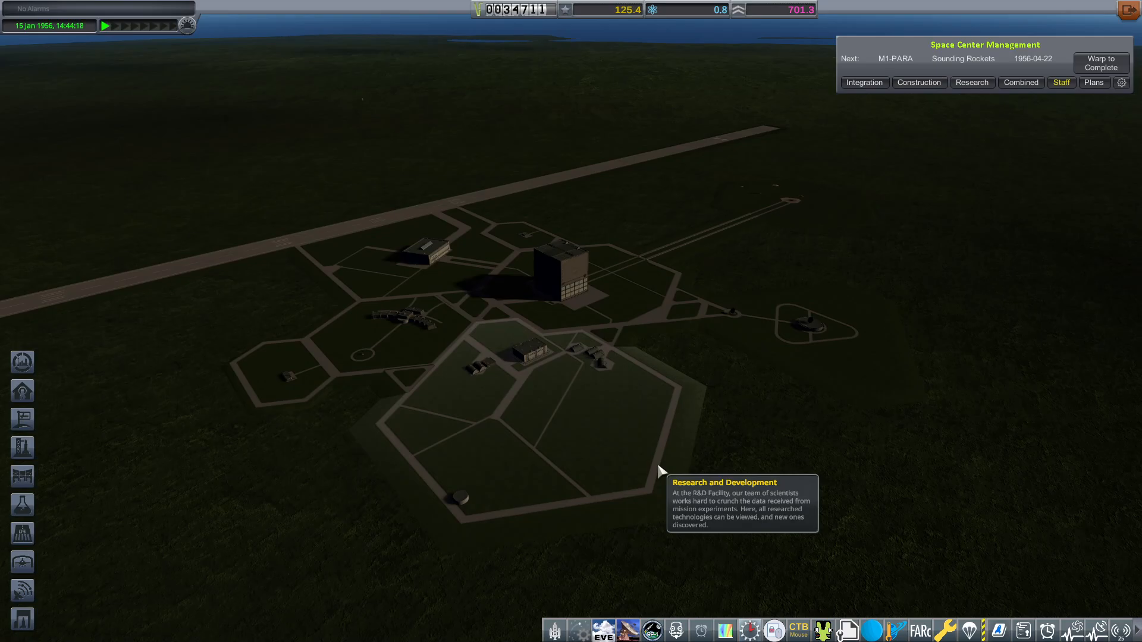
# Scroll the space center view while heading into the spaceplane hangar
pyautogui.scroll(-3)
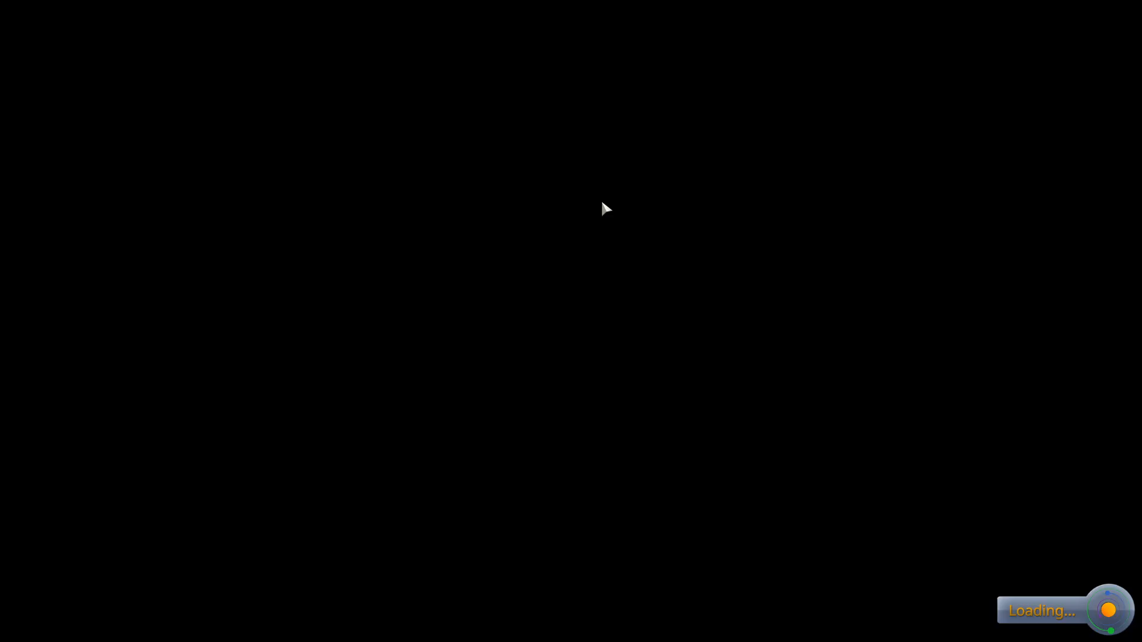
pyautogui.moveTo(999, 558)
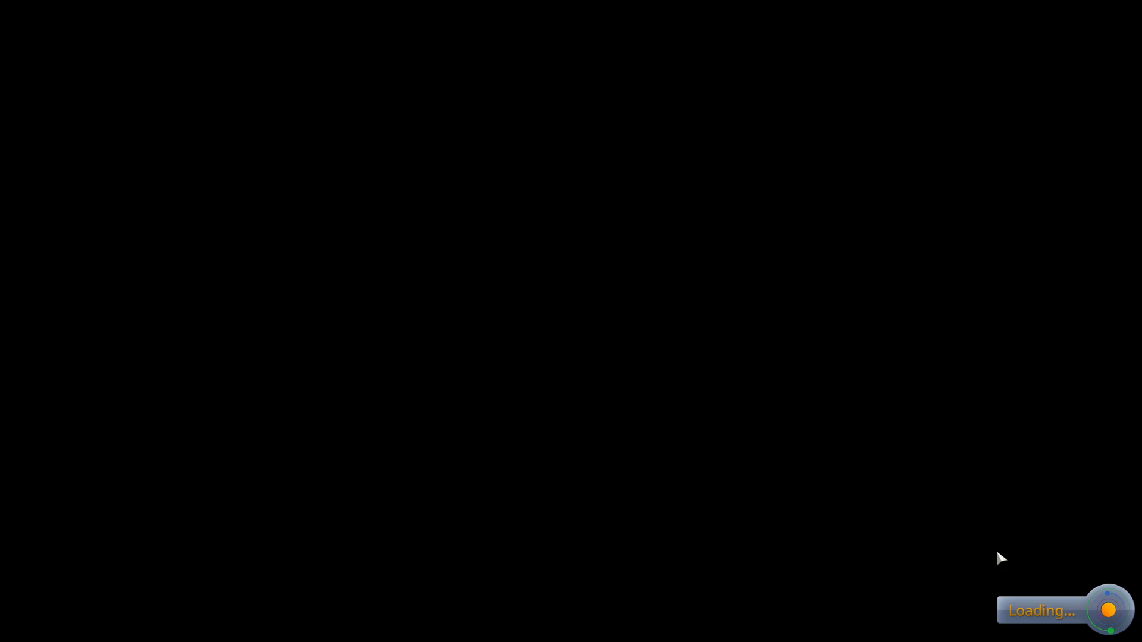
pyautogui.moveTo(629, 267)
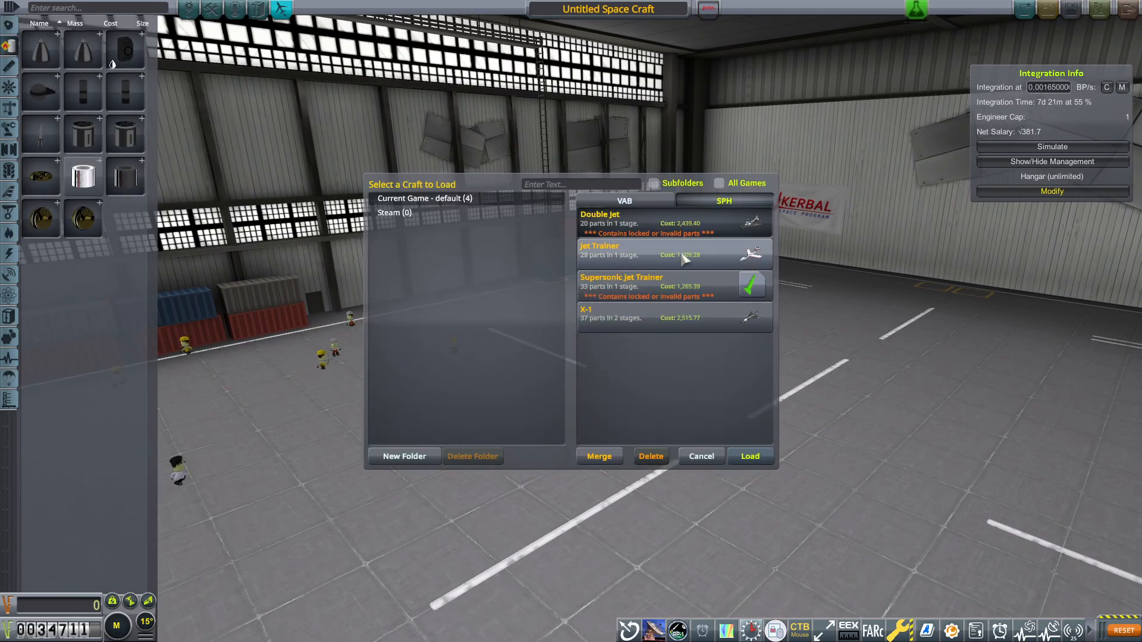
# Load the Supersonic Jet Trainer, dismiss its turbojet menu, and request another craft
pyautogui.click(750, 457)
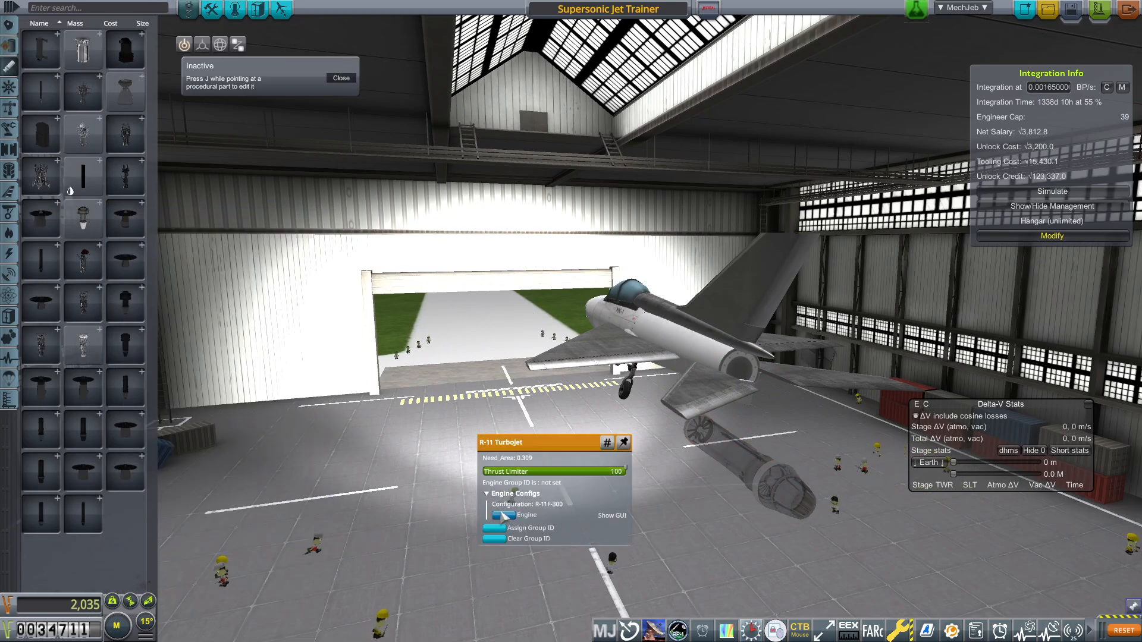
pyautogui.click(612, 515)
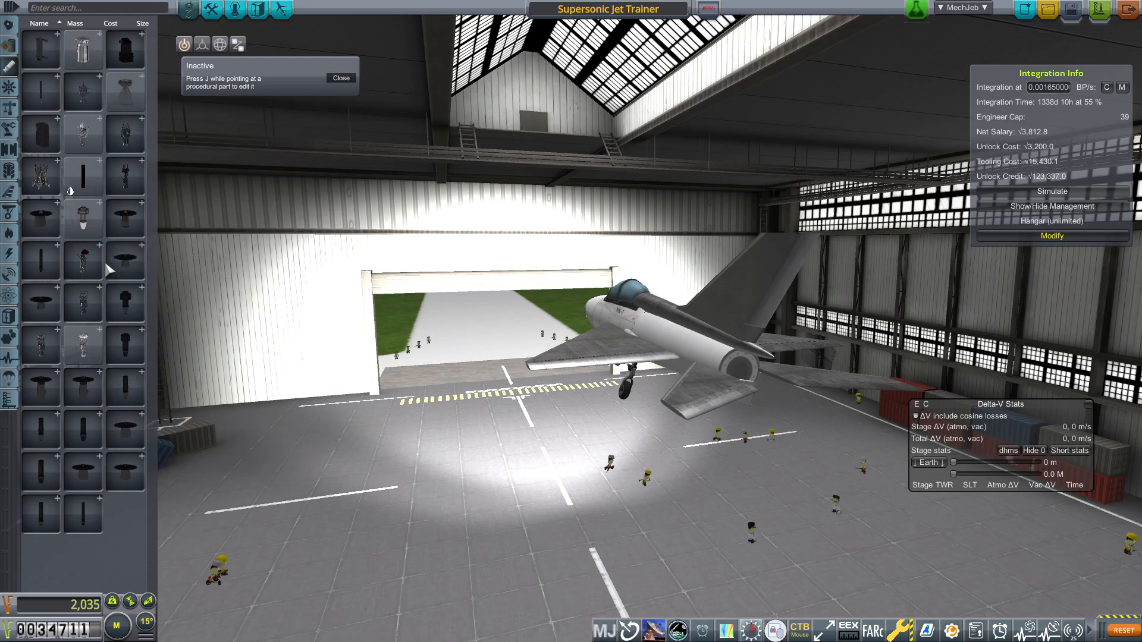
pyautogui.moveTo(82, 141)
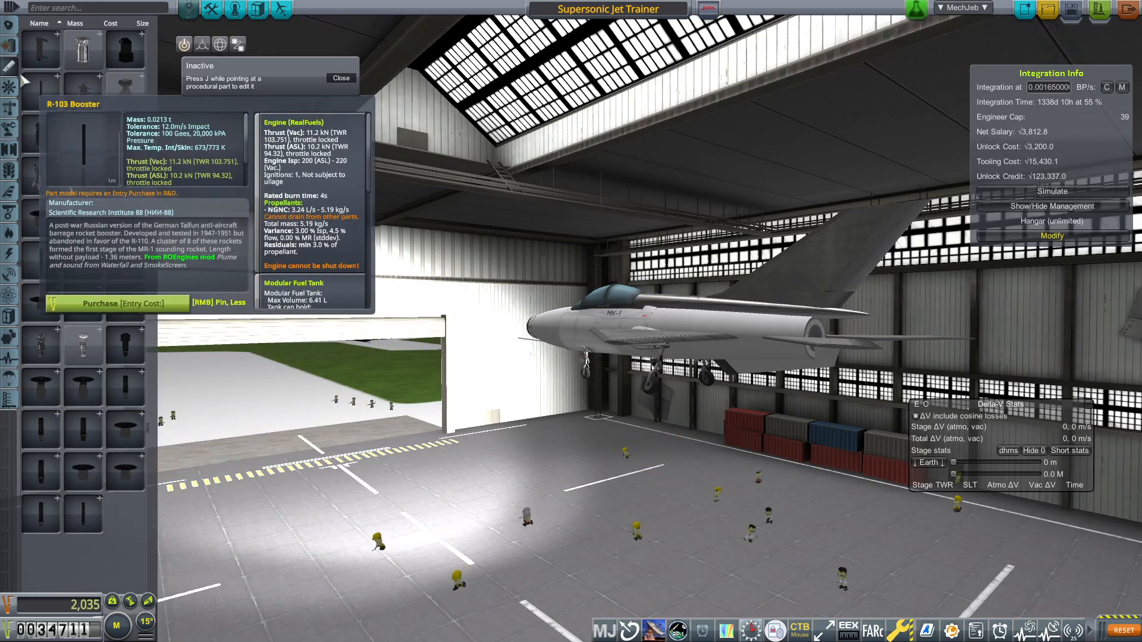
pyautogui.click(9, 72)
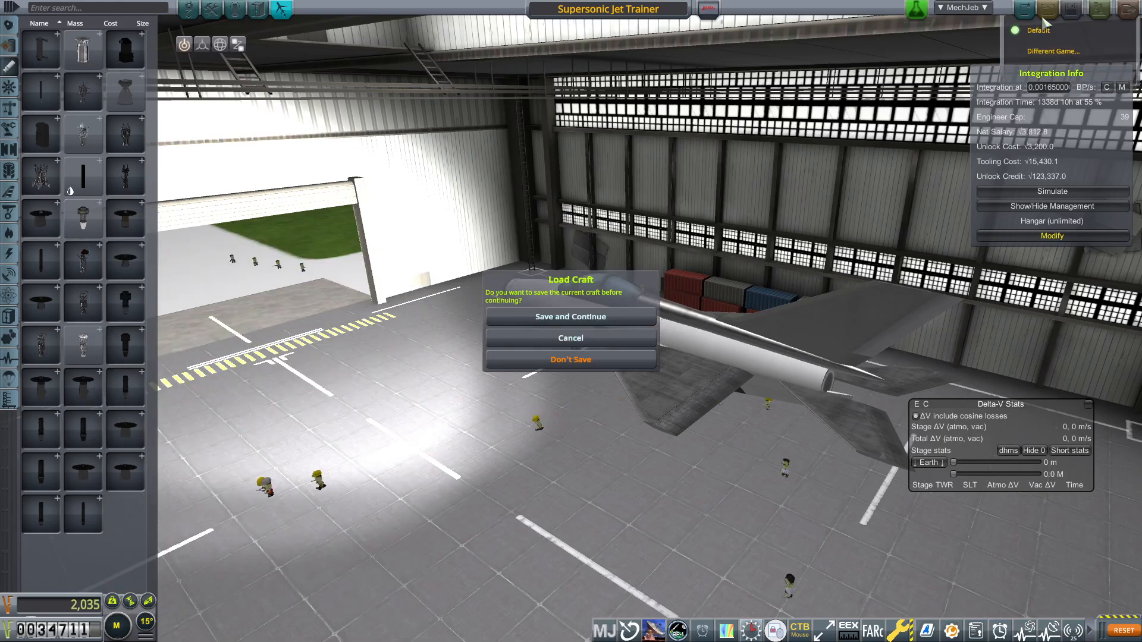
# Load the X-1 unsaved and cycle its cockpit crew science to Supersonic flight
pyautogui.click(570, 359)
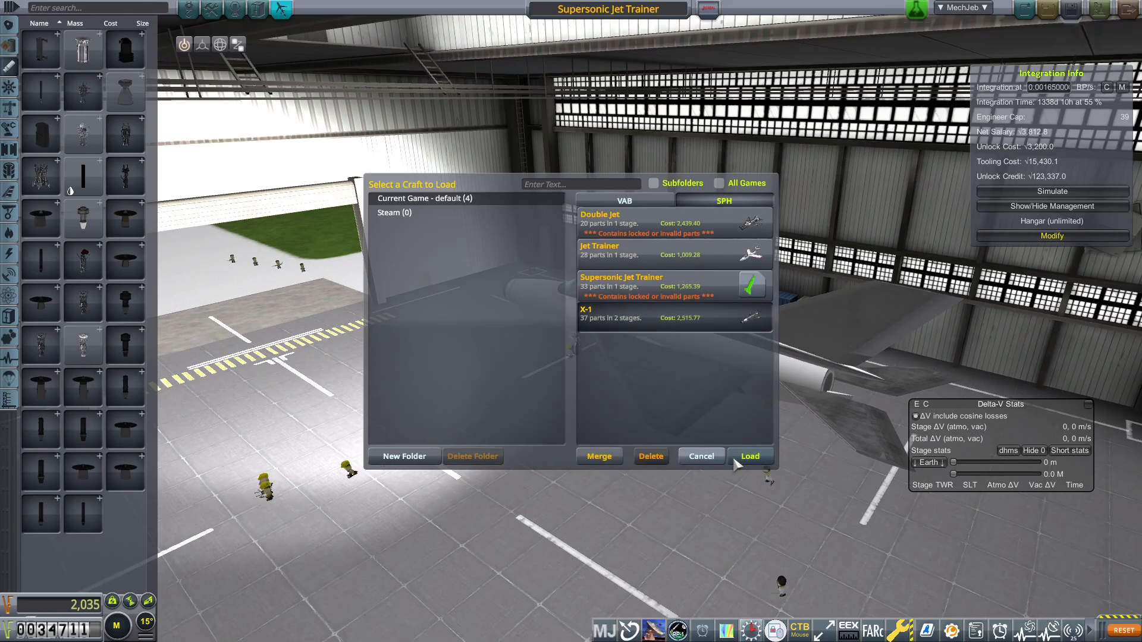
pyautogui.click(749, 457)
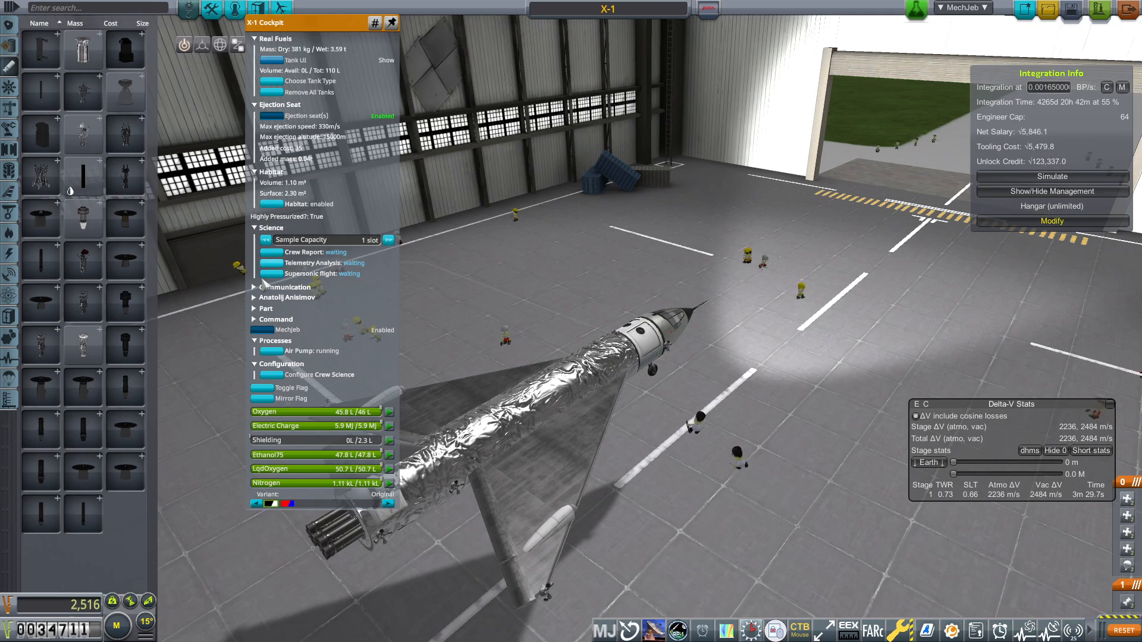
pyautogui.click(389, 240)
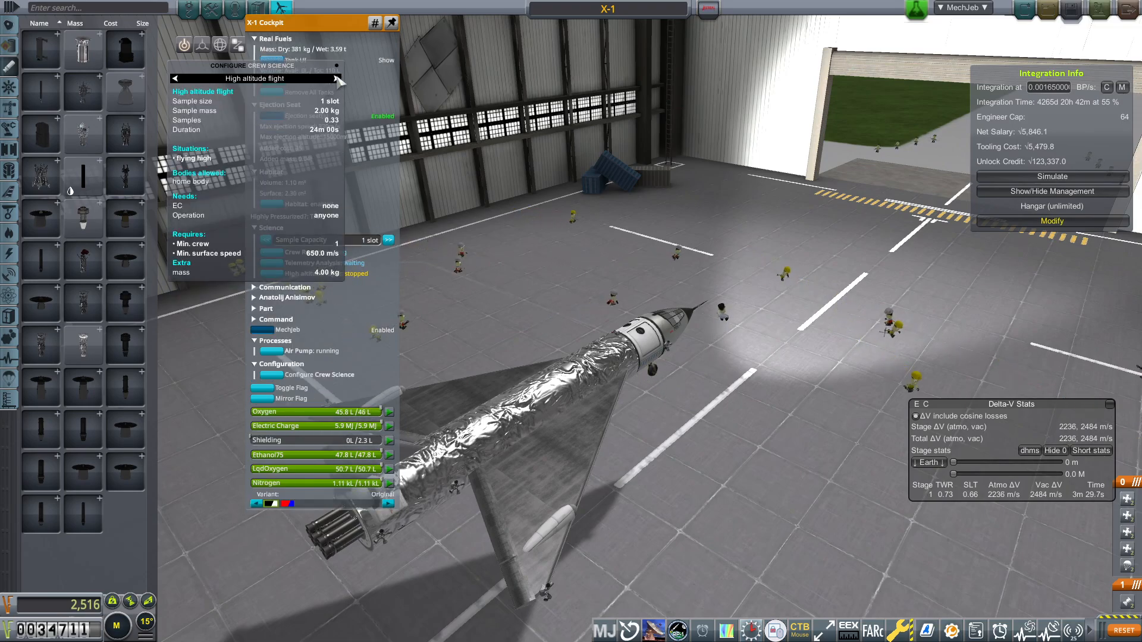
pyautogui.click(334, 78)
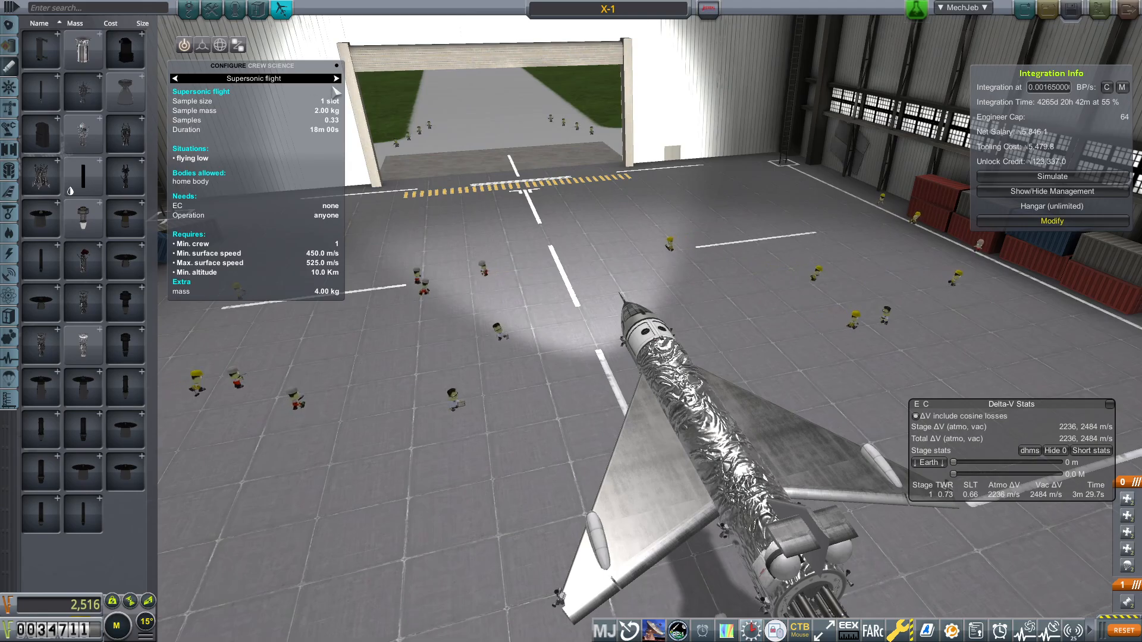
# Switch the X-1 crew science to Hypersonic flight and leave the hangar
pyautogui.click(334, 78)
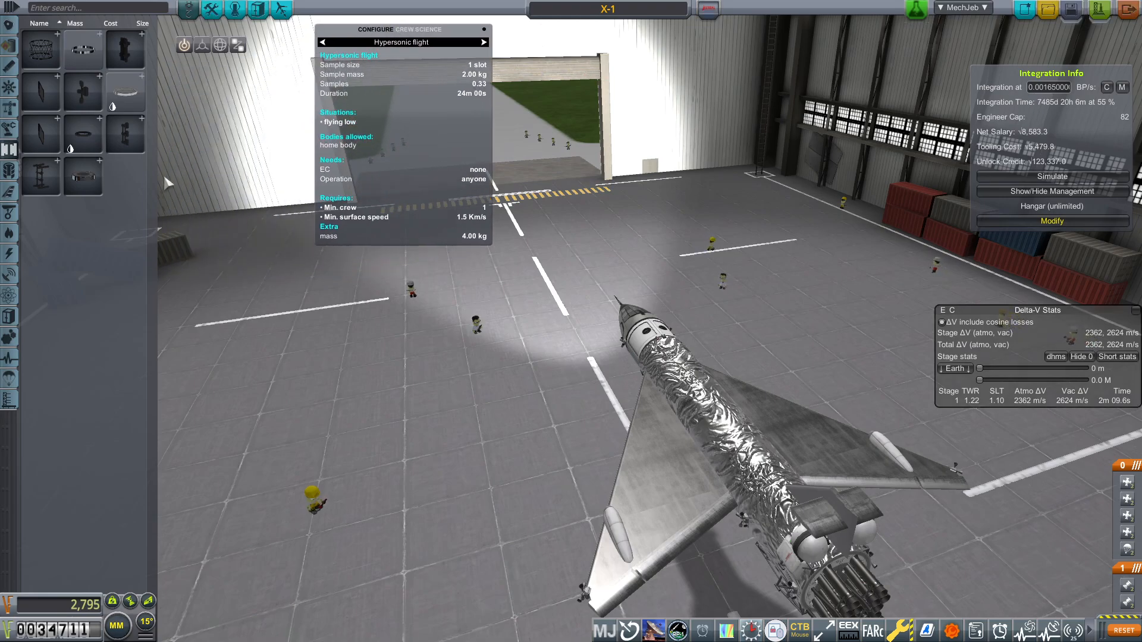
pyautogui.moveTo(10, 67)
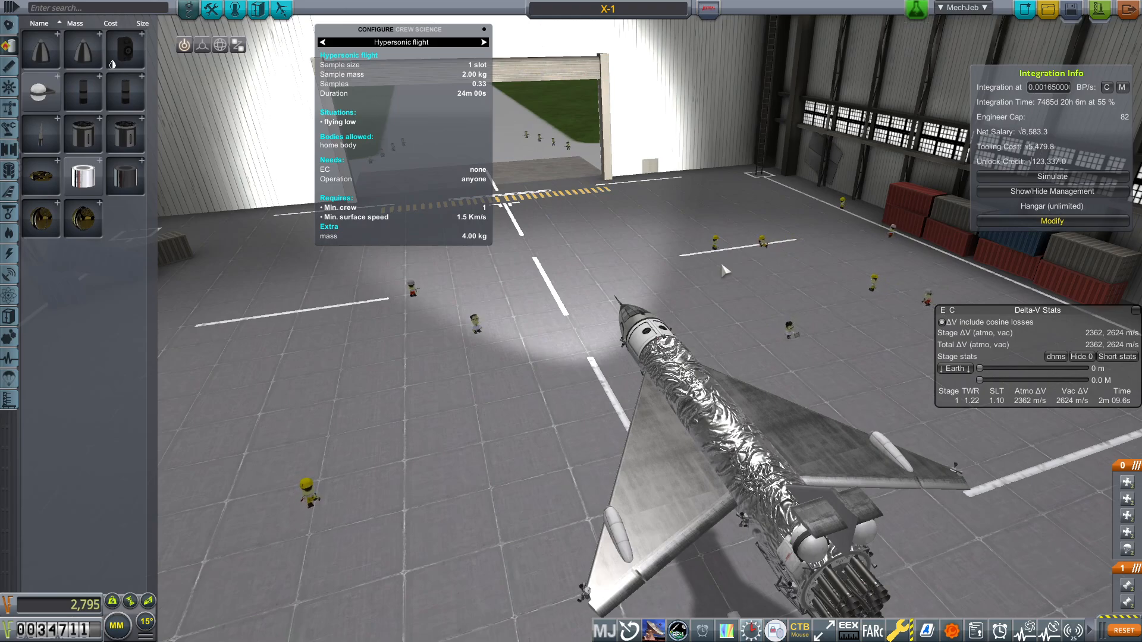
pyautogui.click(1051, 221)
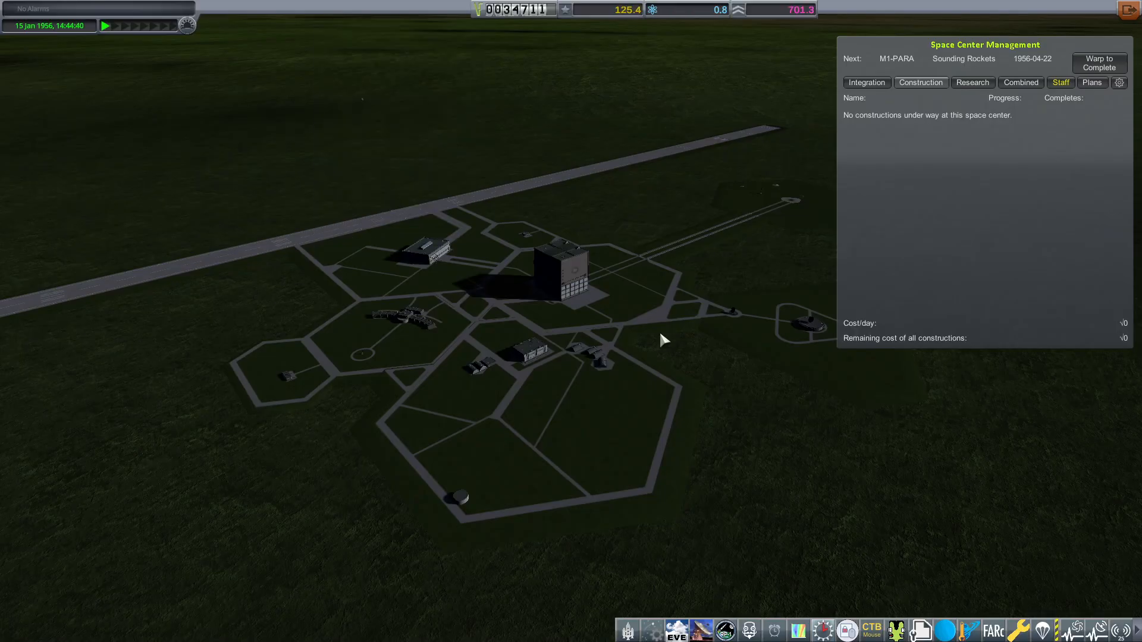
# Ready the stored X-1 for air launch and warp time ahead to sunrise
pyautogui.click(866, 82)
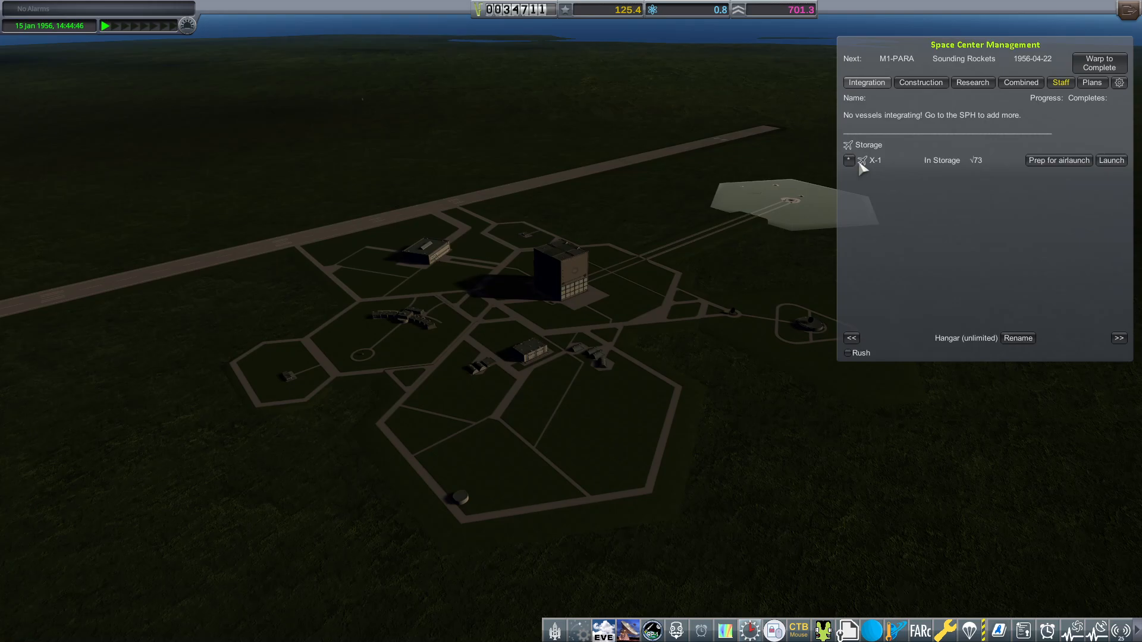
pyautogui.moveTo(1067, 160)
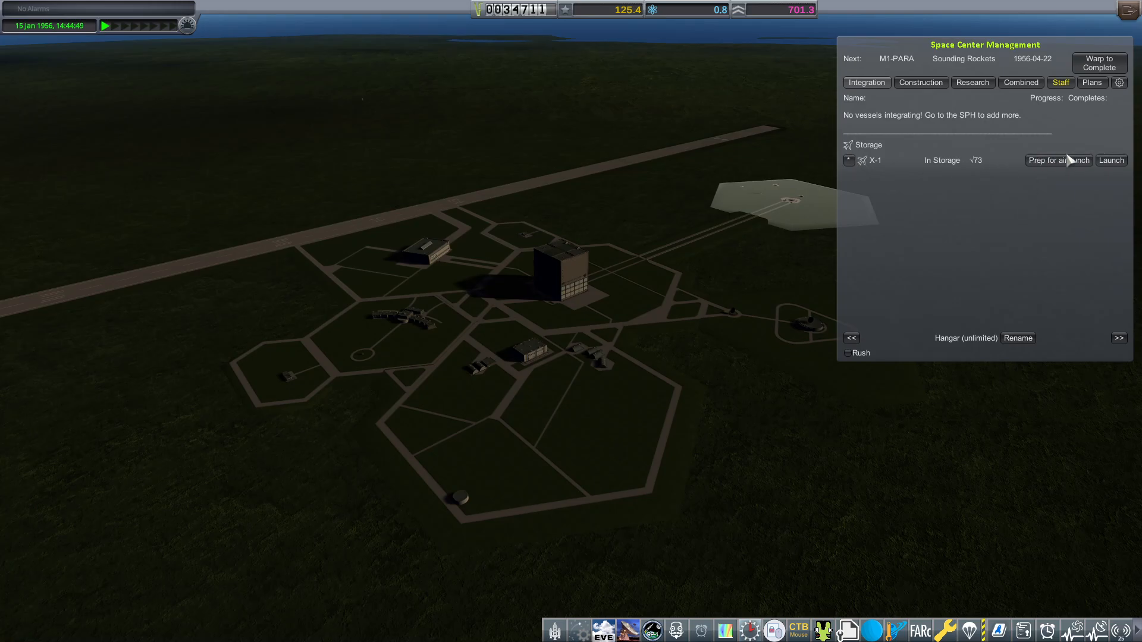
pyautogui.click(1058, 160)
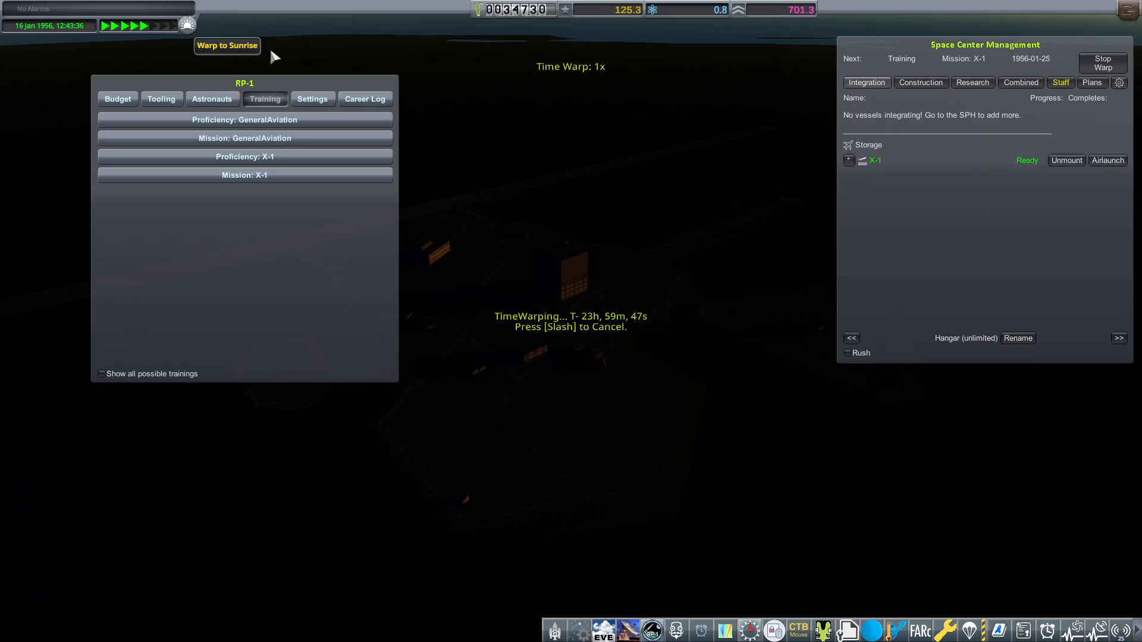
pyautogui.click(1106, 160)
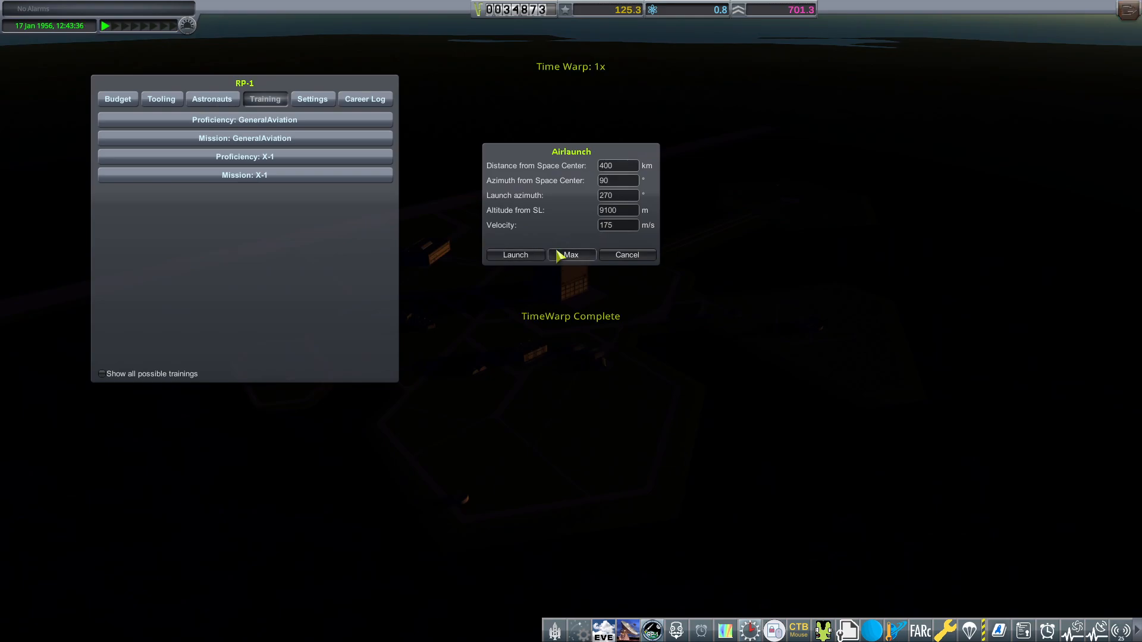
pyautogui.moveTo(514, 256)
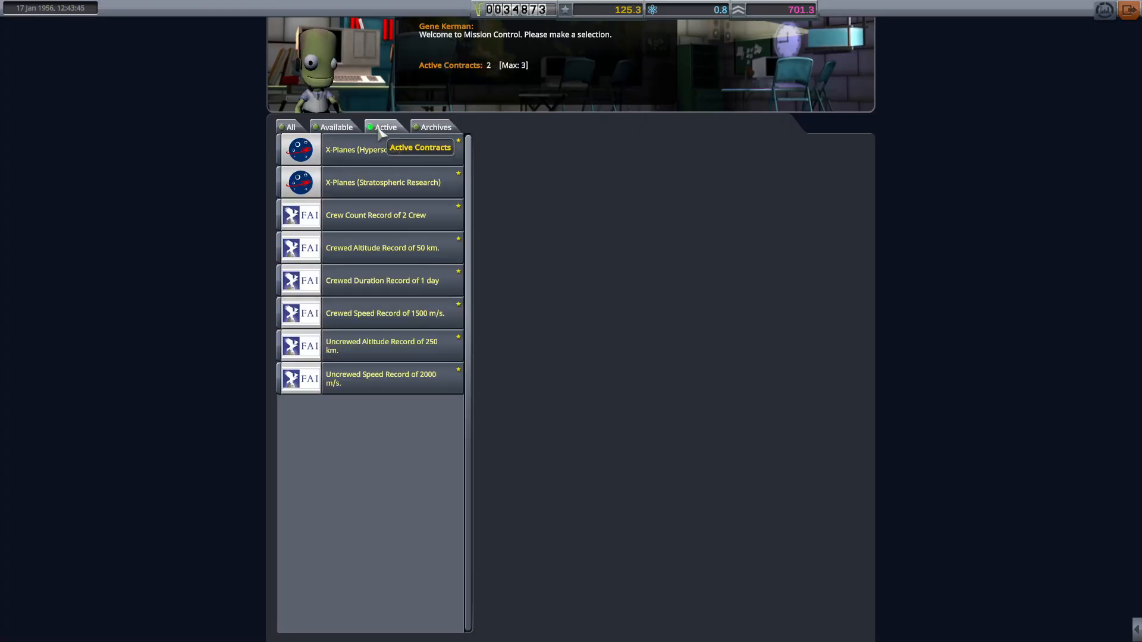
# Review available contracts, including X-Planes Mach 2 Supersonic, then leave the contracts view
pyautogui.click(362, 149)
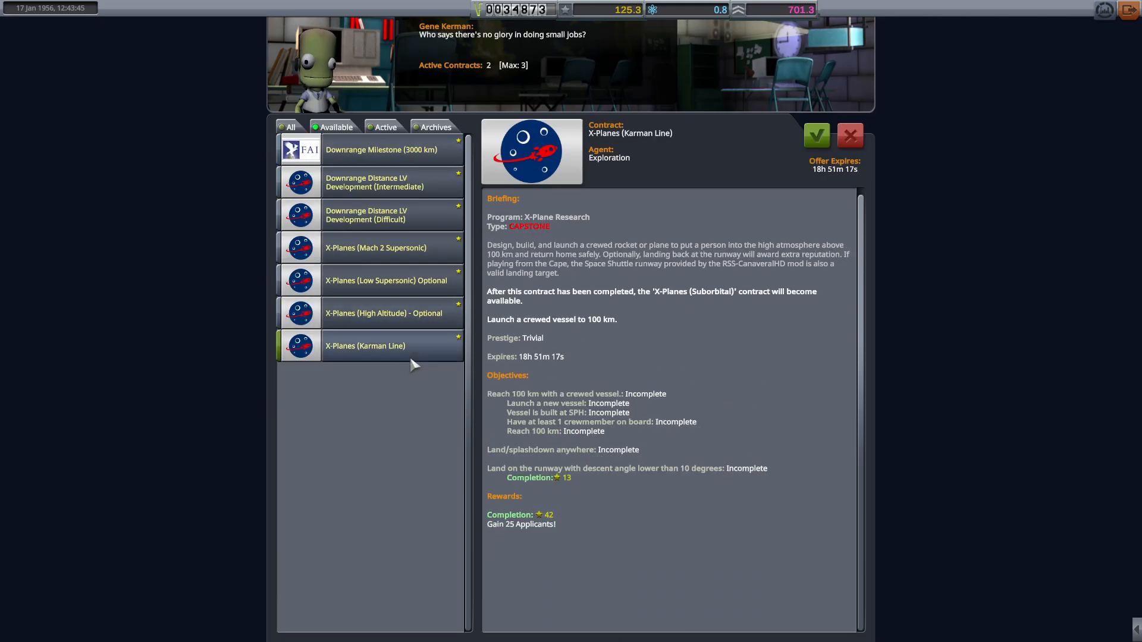
pyautogui.click(376, 247)
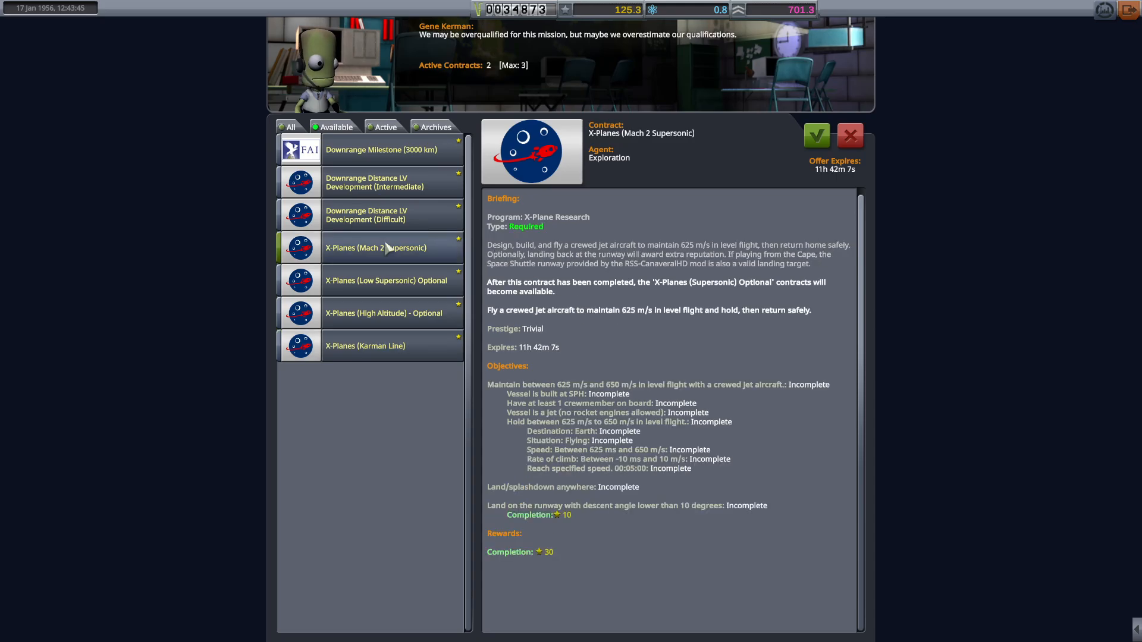
pyautogui.click(384, 313)
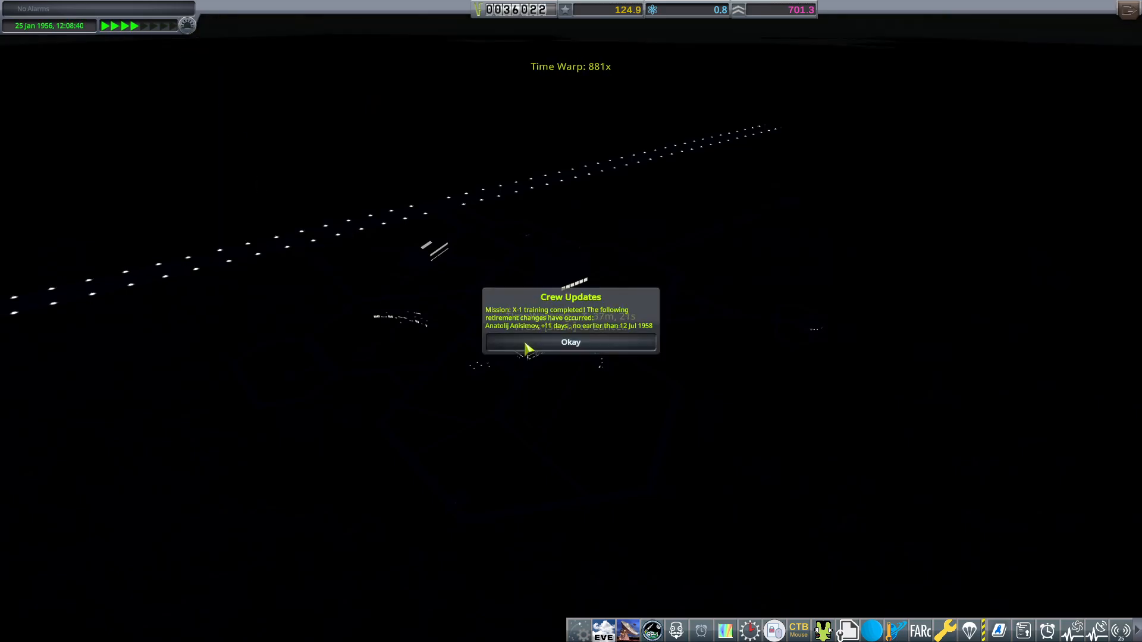
# Dismiss the Crew Updates notice confirming X-1 training is complete
pyautogui.click(570, 343)
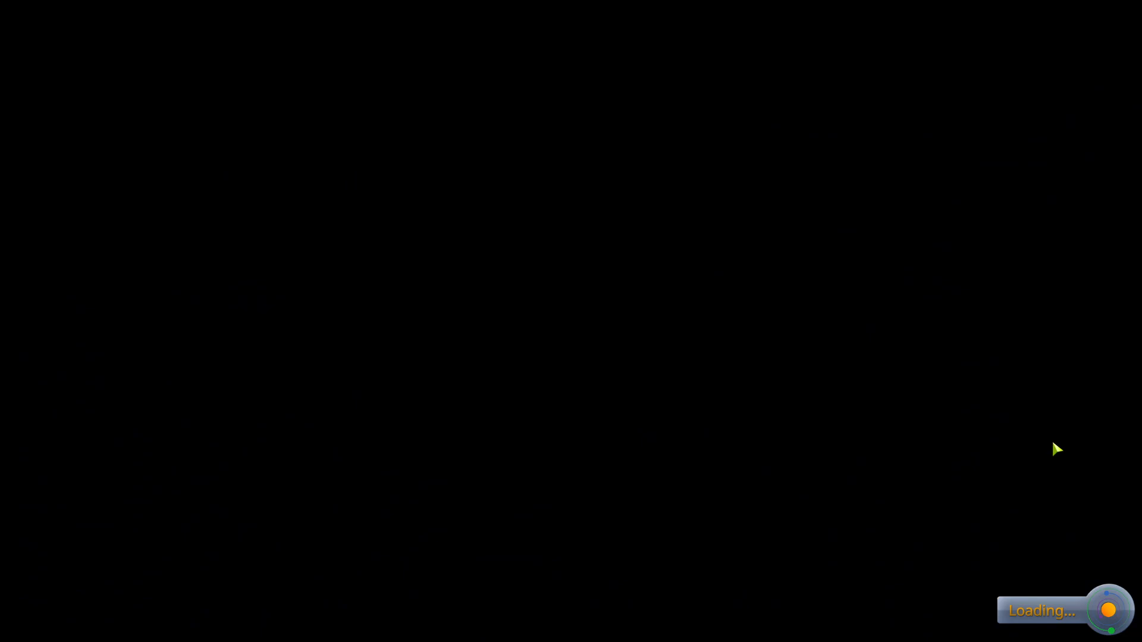
pyautogui.moveTo(816, 482)
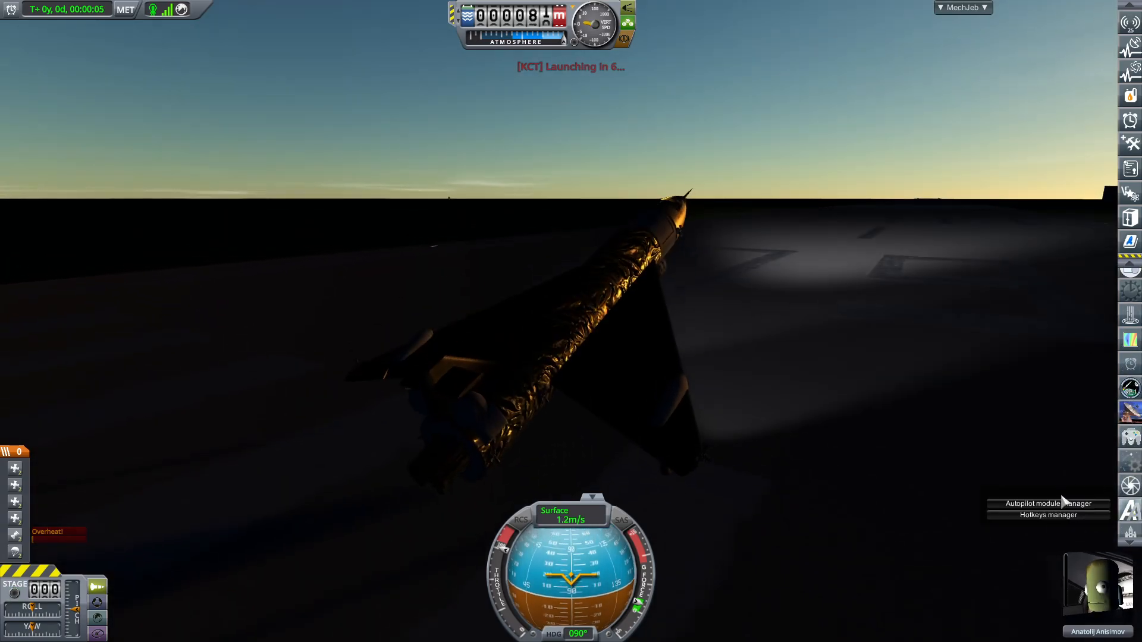
# Open the autopilot module manager and speed up time during the climb
pyautogui.click(1047, 503)
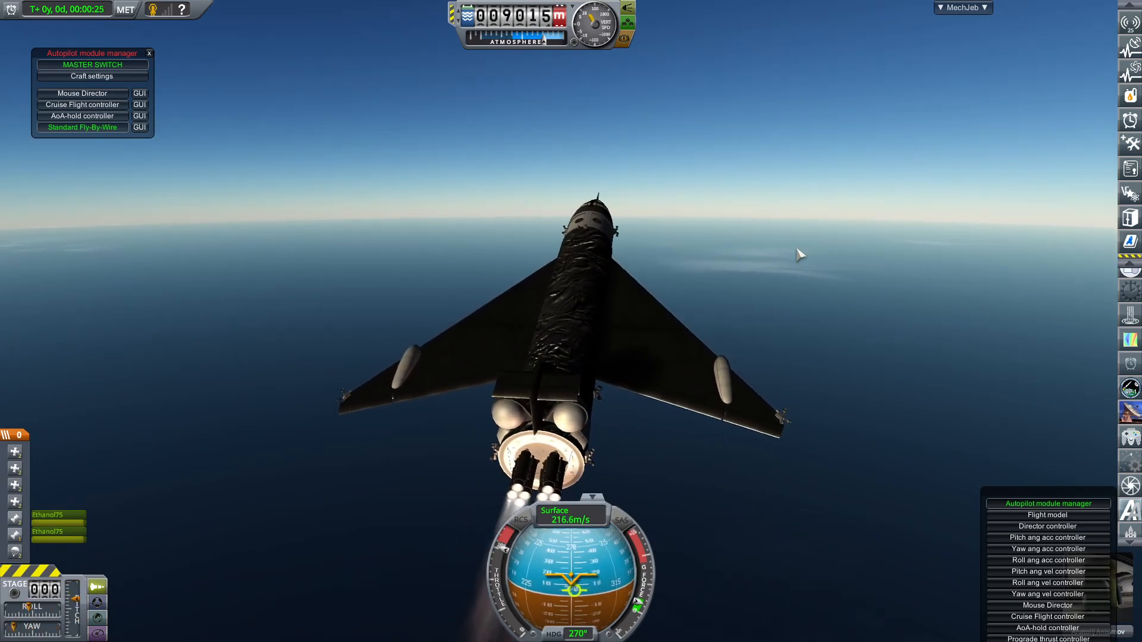
pyautogui.press('.')
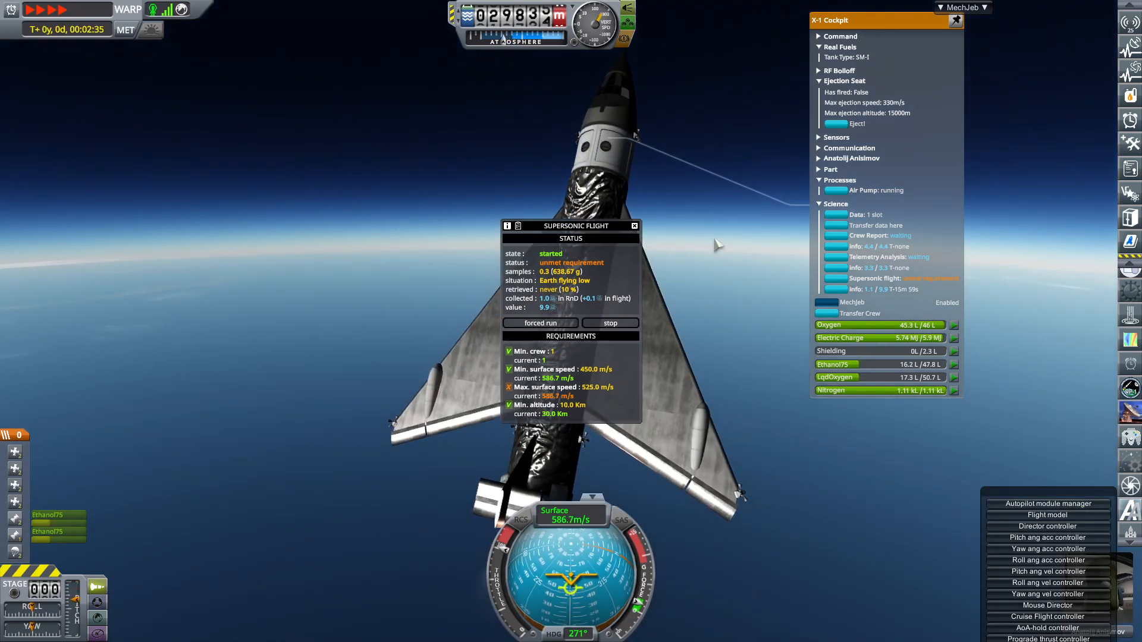
# Enable MechJeb's Orbit Info readout from the info modules menu
pyautogui.click(961, 7)
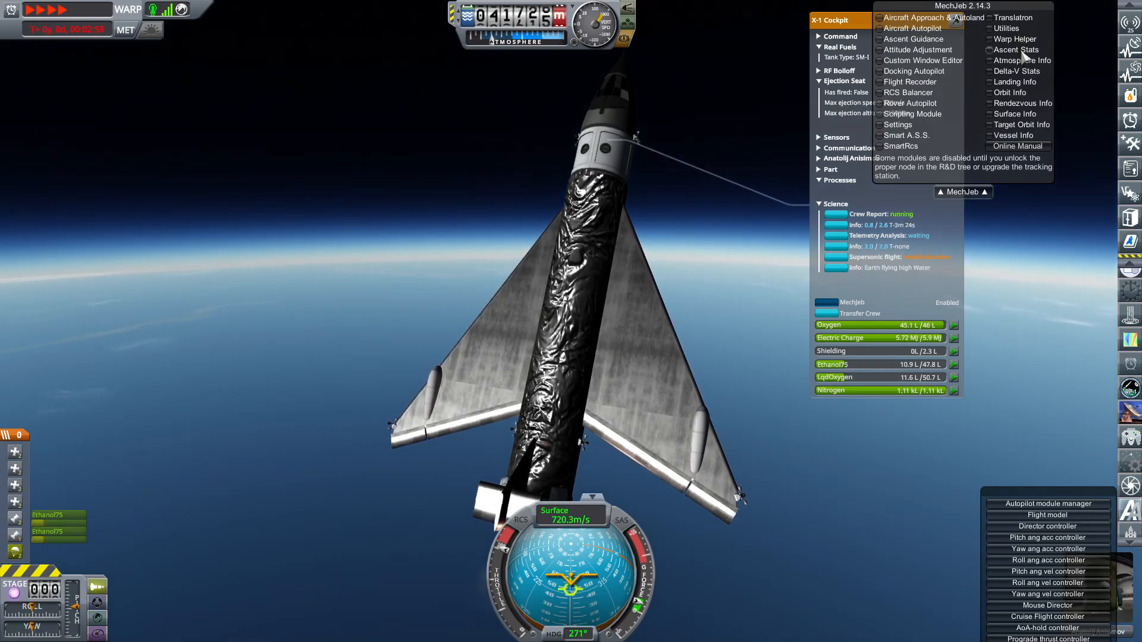
pyautogui.click(1016, 49)
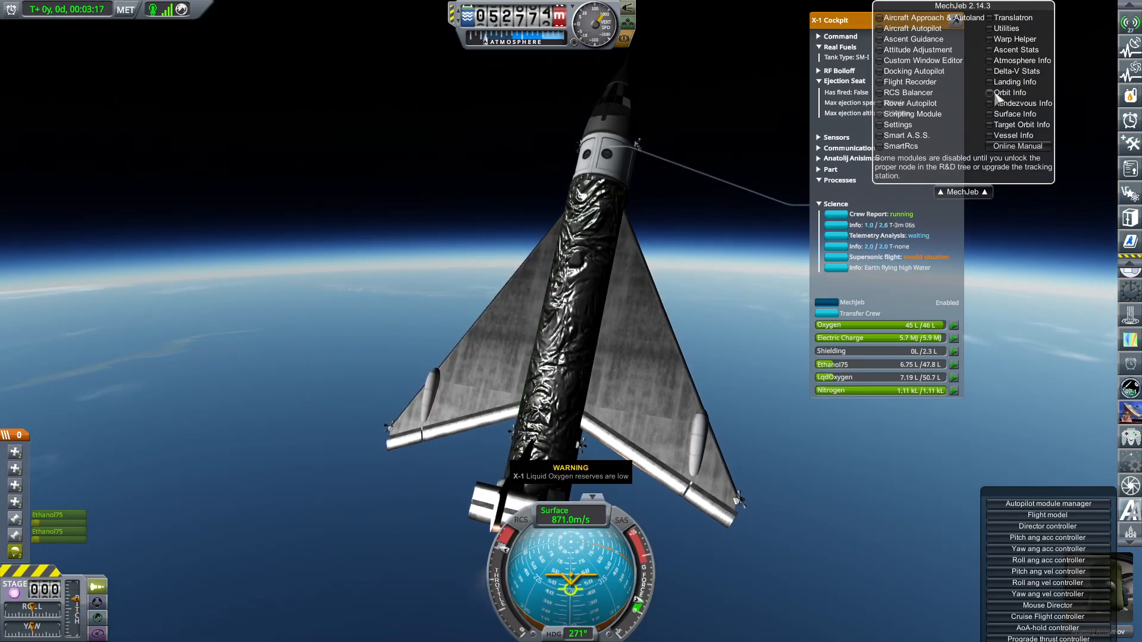
pyautogui.click(1011, 93)
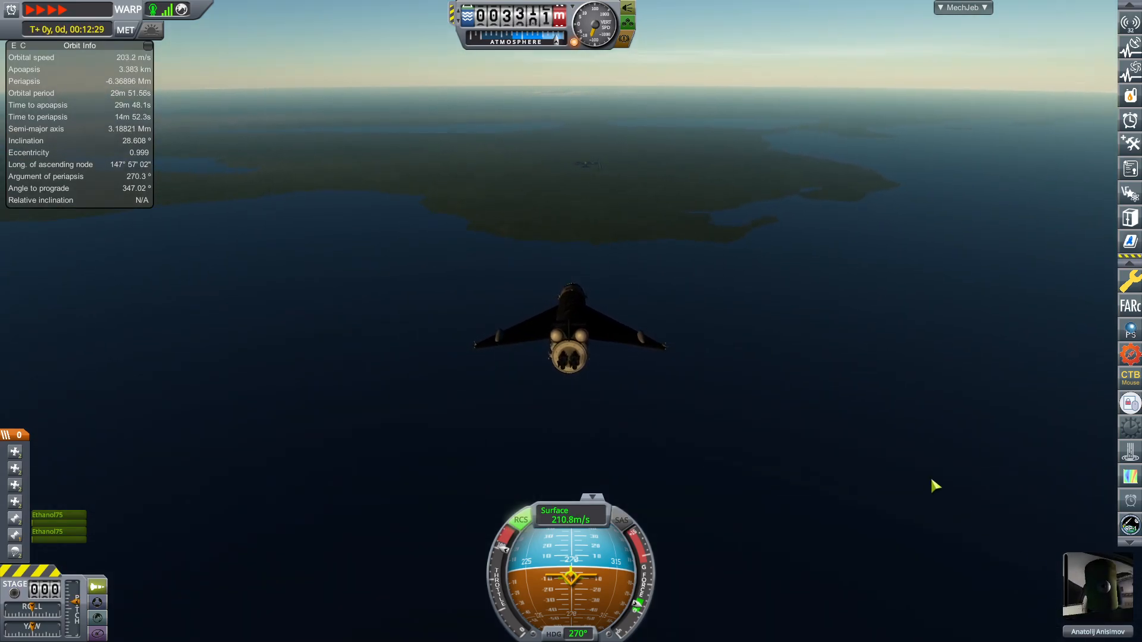
pyautogui.moveTo(737, 334)
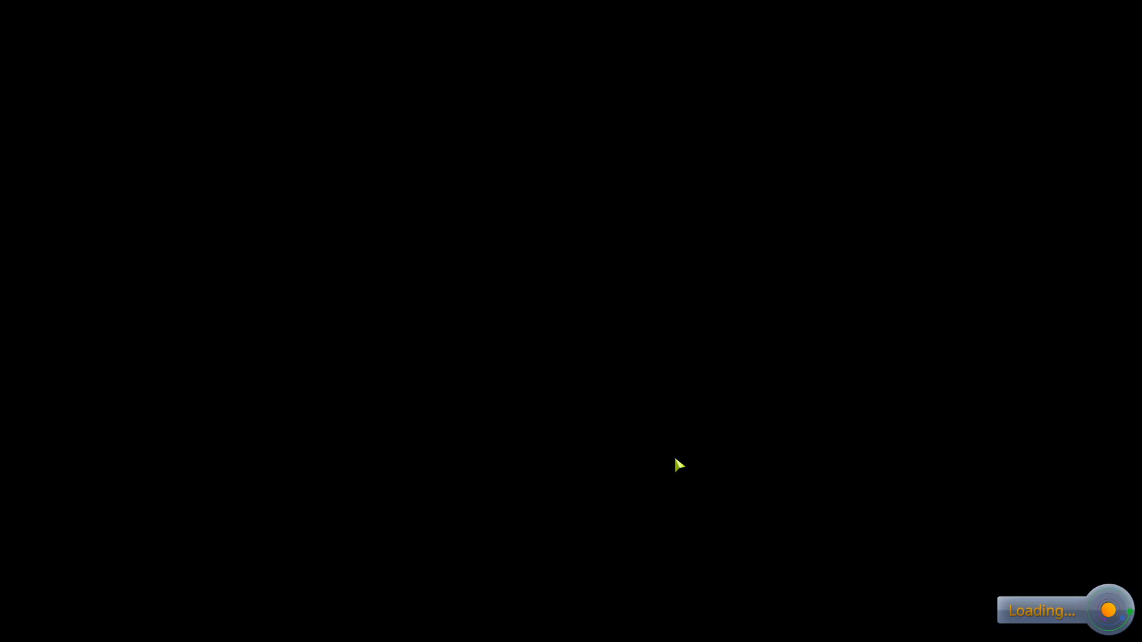
pyautogui.moveTo(520, 396)
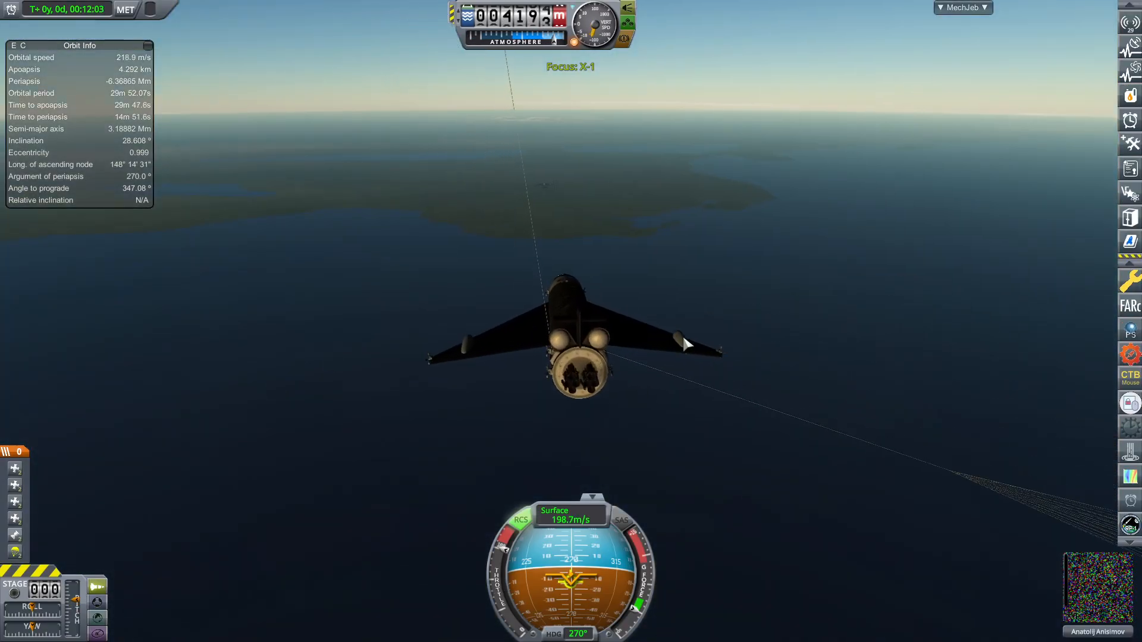
# Right-click the X-1 and close the Autopilot module manager while it glides to ~950 m
pyautogui.rightClick(838, 386)
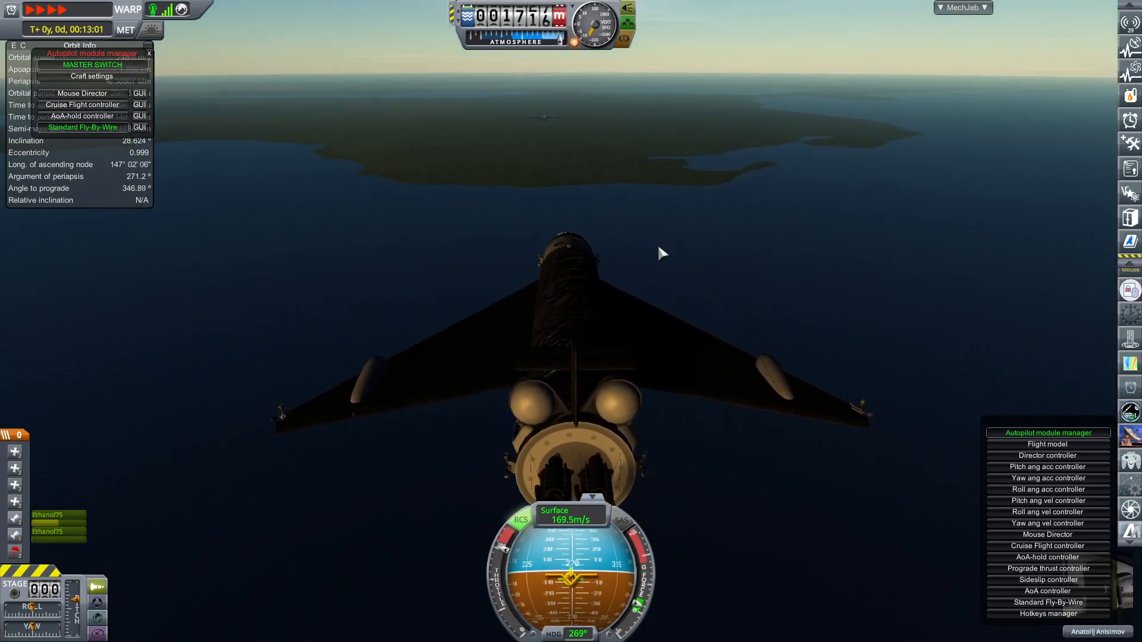
pyautogui.click(149, 53)
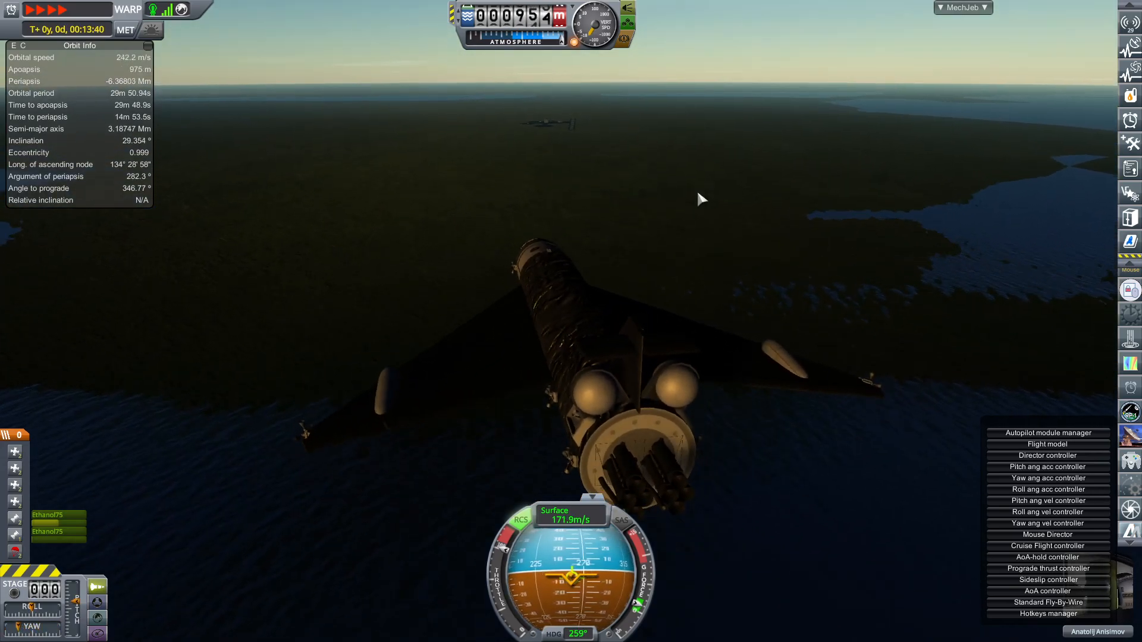
# Return time to normal speed with the period key as the X-1 descends over land
pyautogui.press('period')
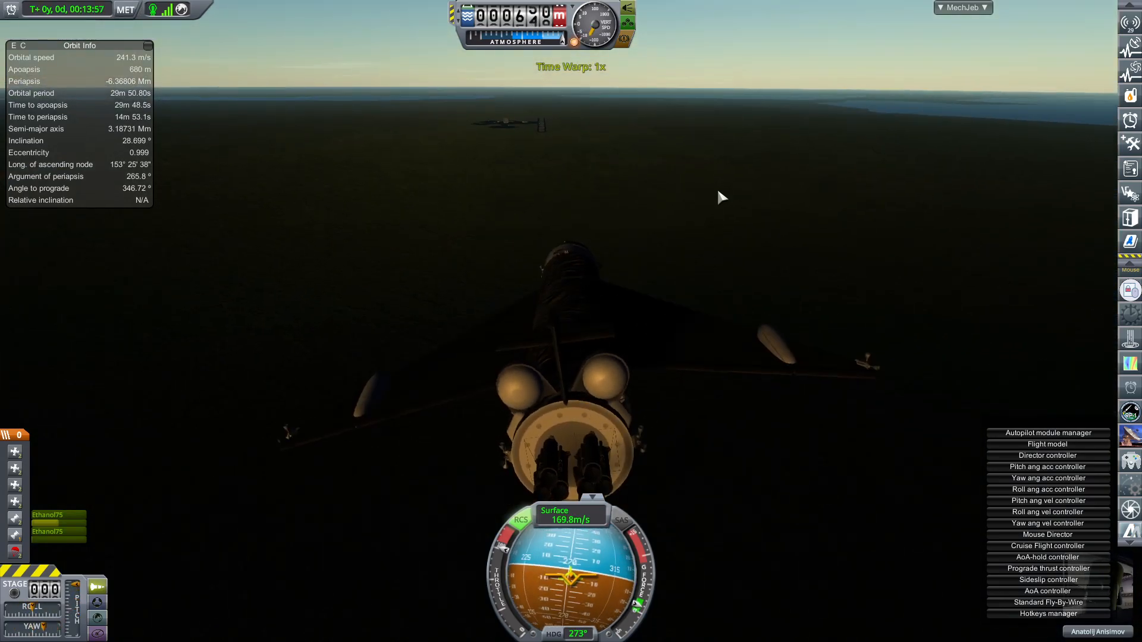
pyautogui.press('period')
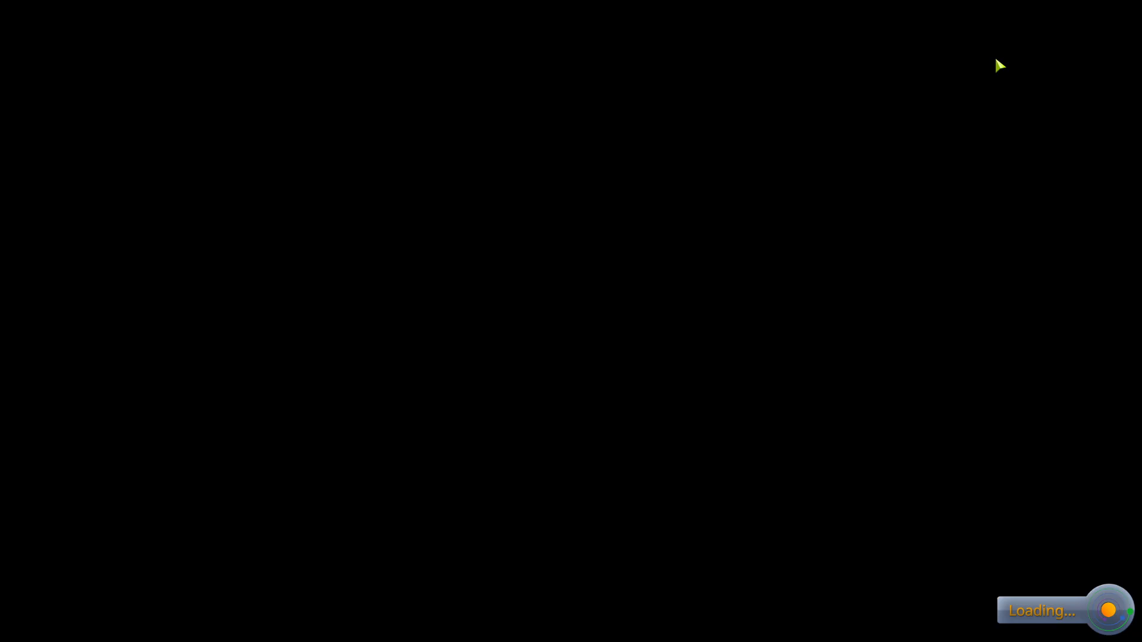
pyautogui.moveTo(935, 97)
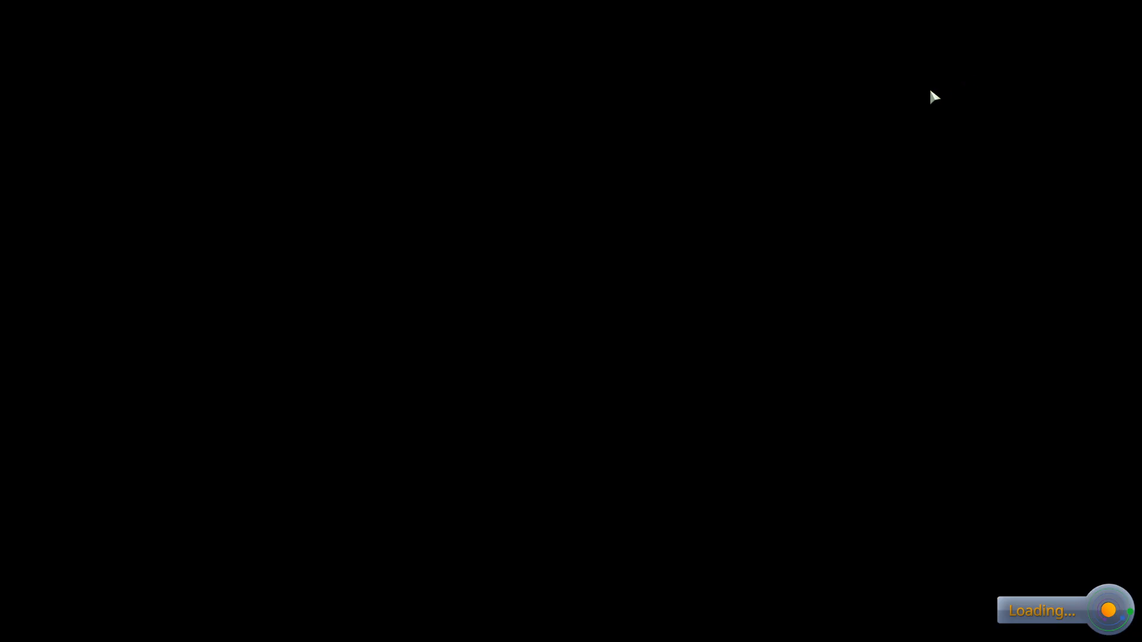
pyautogui.moveTo(897, 110)
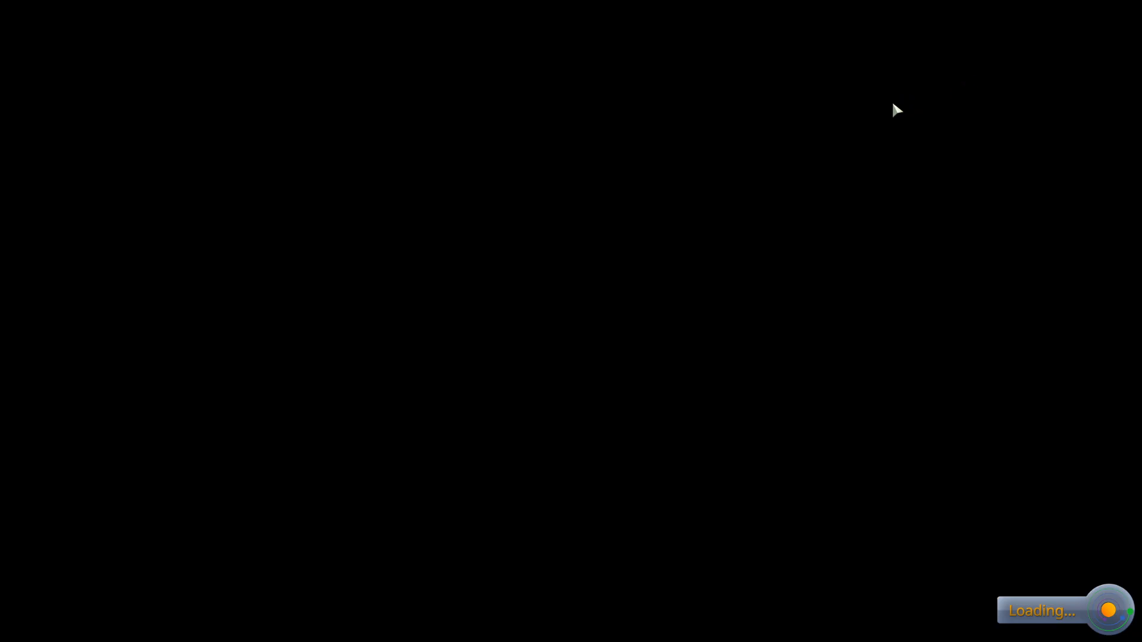
pyautogui.moveTo(887, 115)
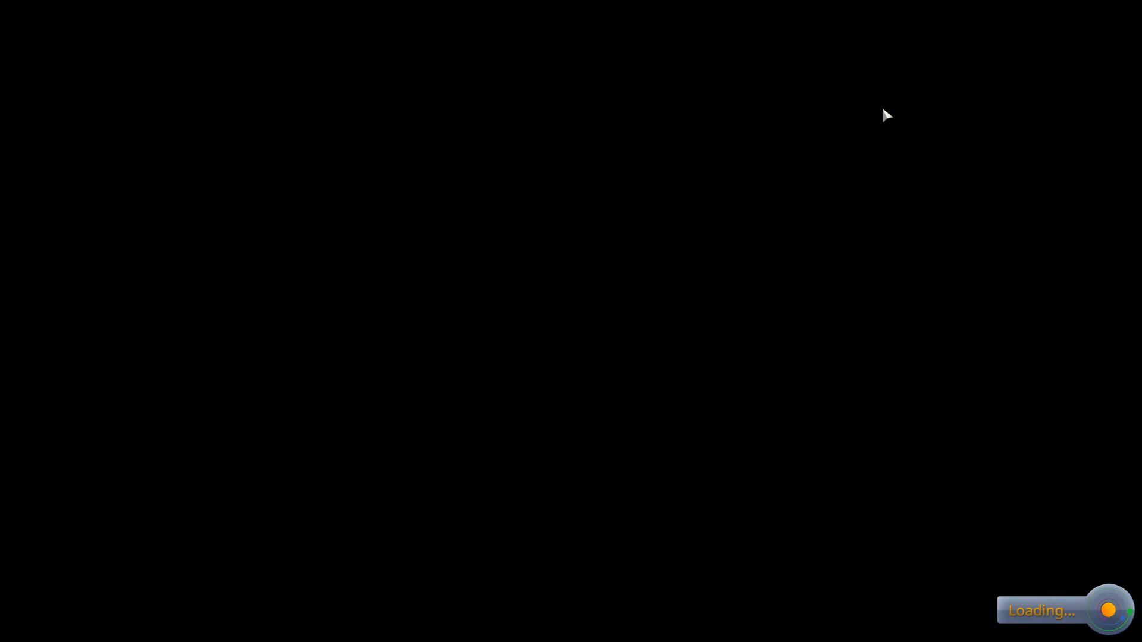